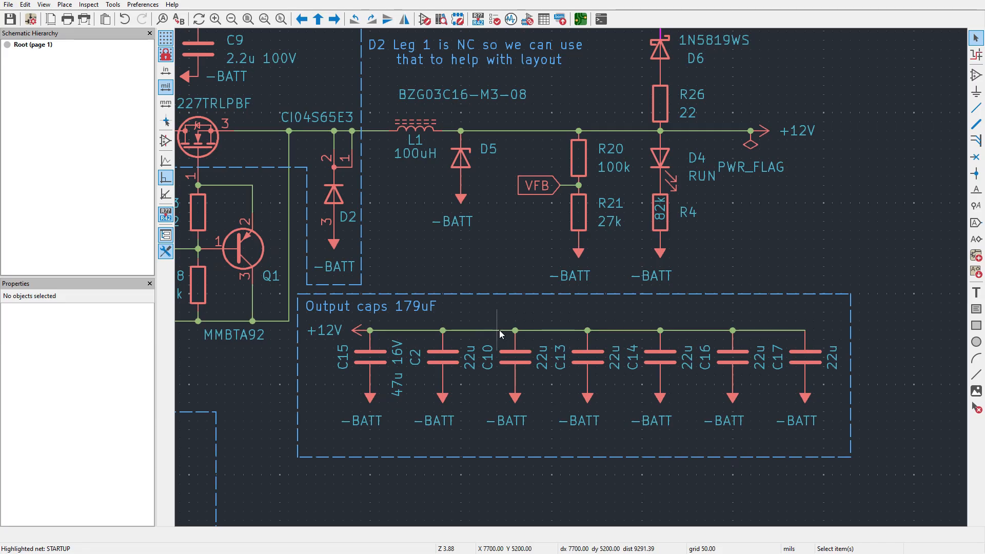
scroll(down, 3)
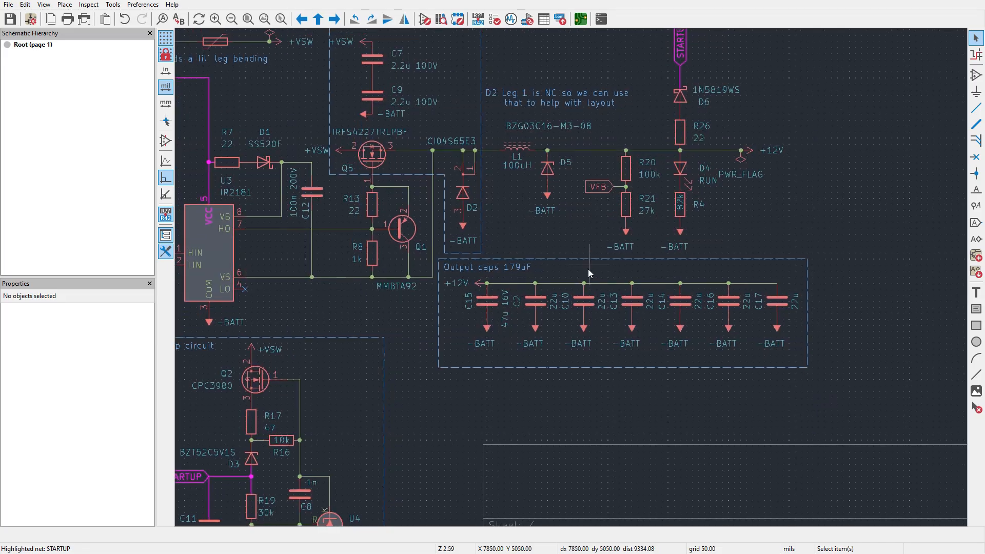